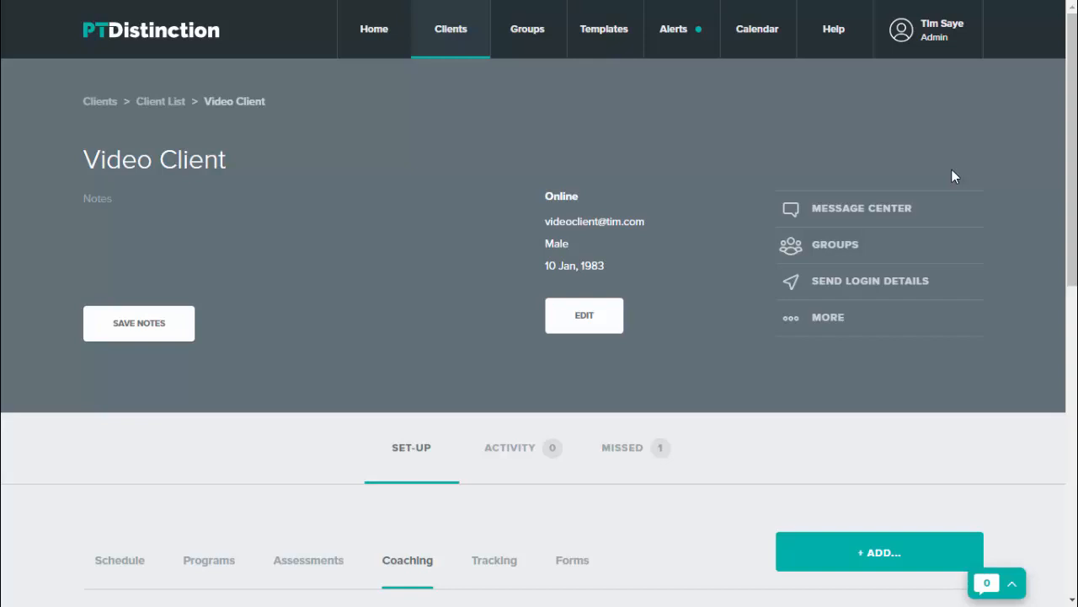
mouse_move(815, 128)
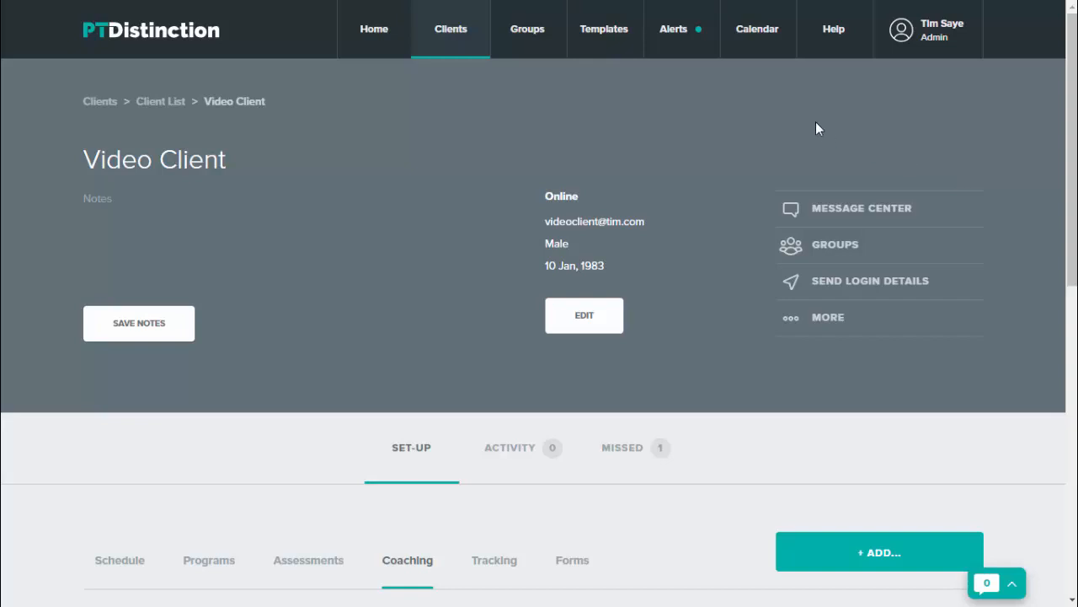
mouse_move(869, 553)
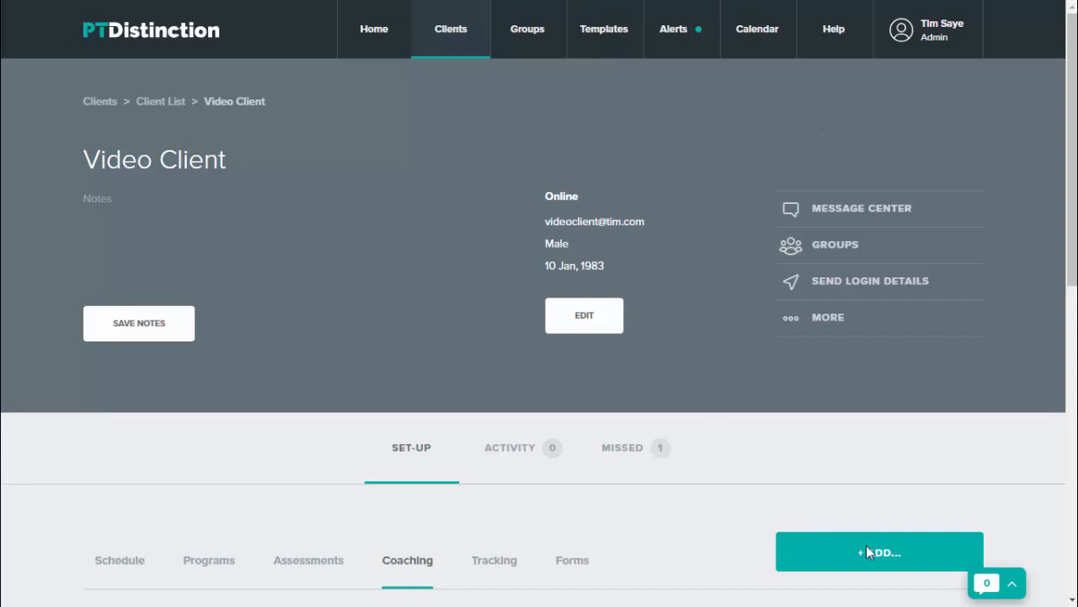
Add a live Spreadsheet coaching item titled 'new sheet' and save it
click(879, 552)
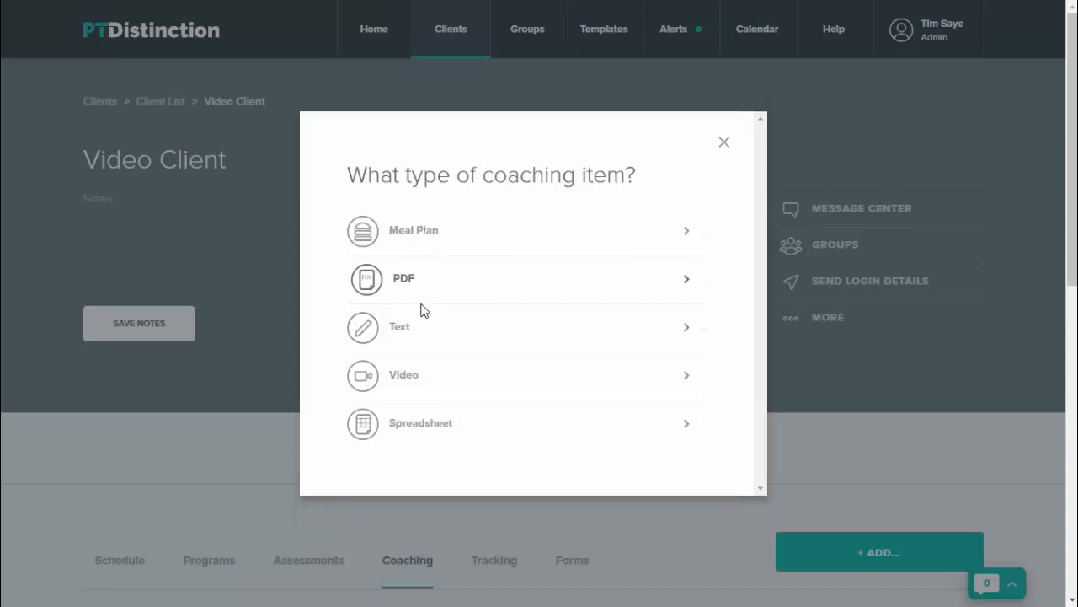
mouse_move(426, 422)
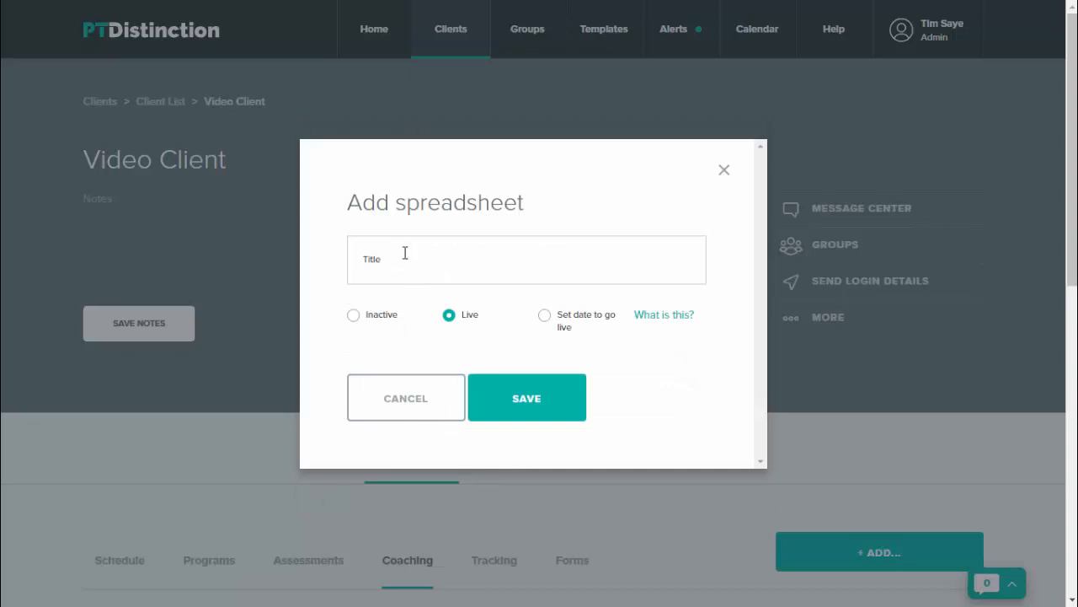
click(525, 259)
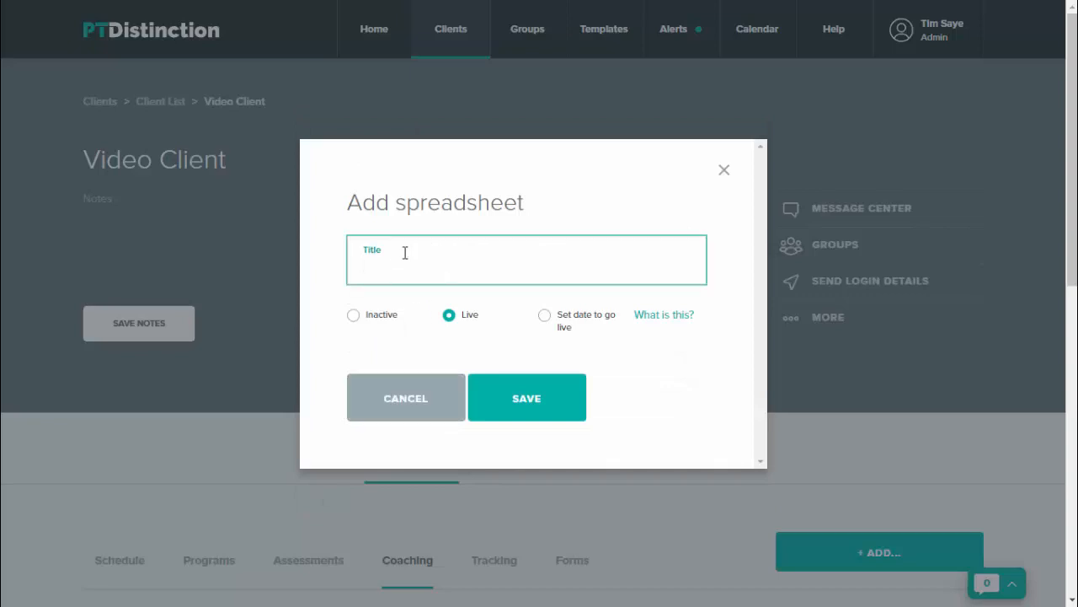
text(n)
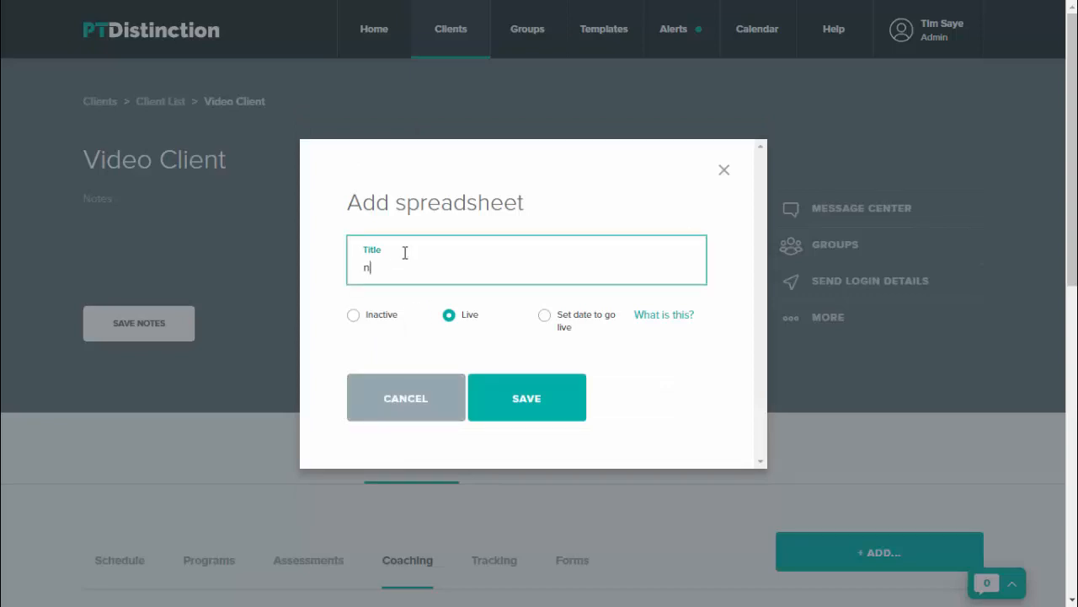
text(ew sheet)
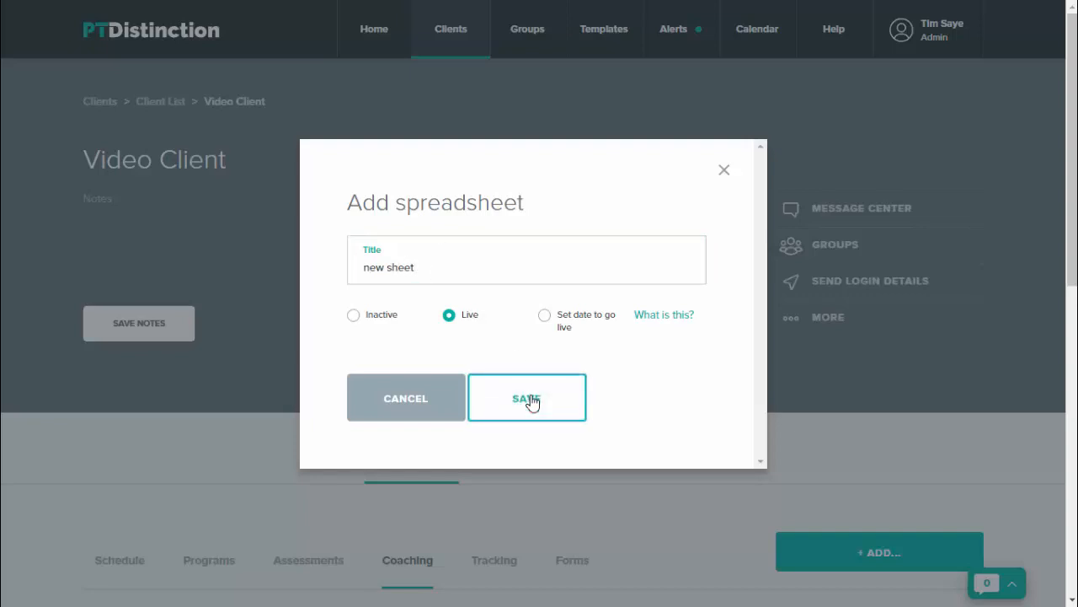
click(527, 398)
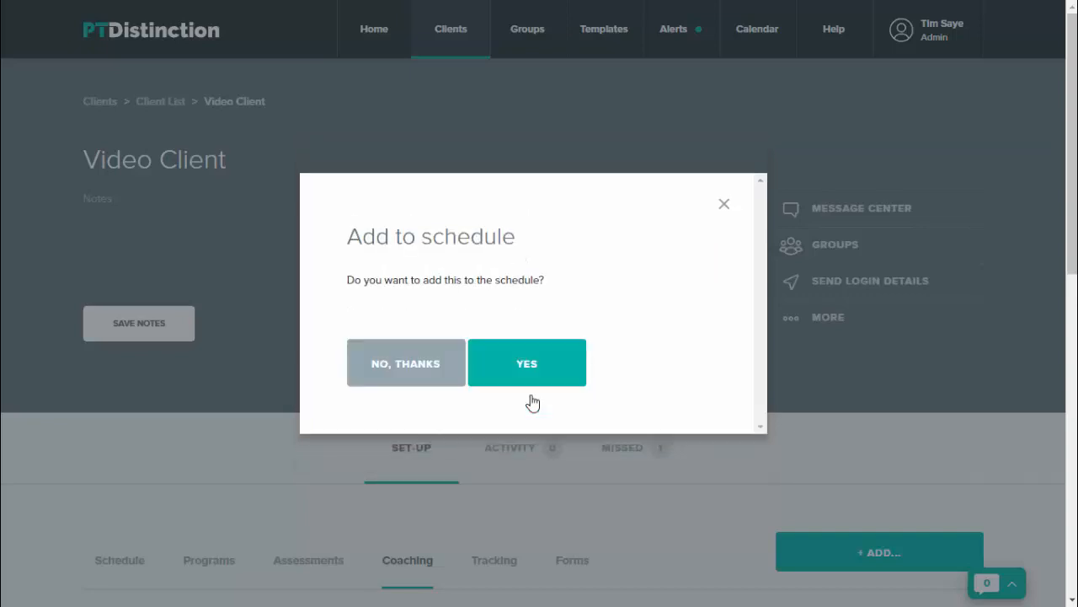
mouse_move(532, 397)
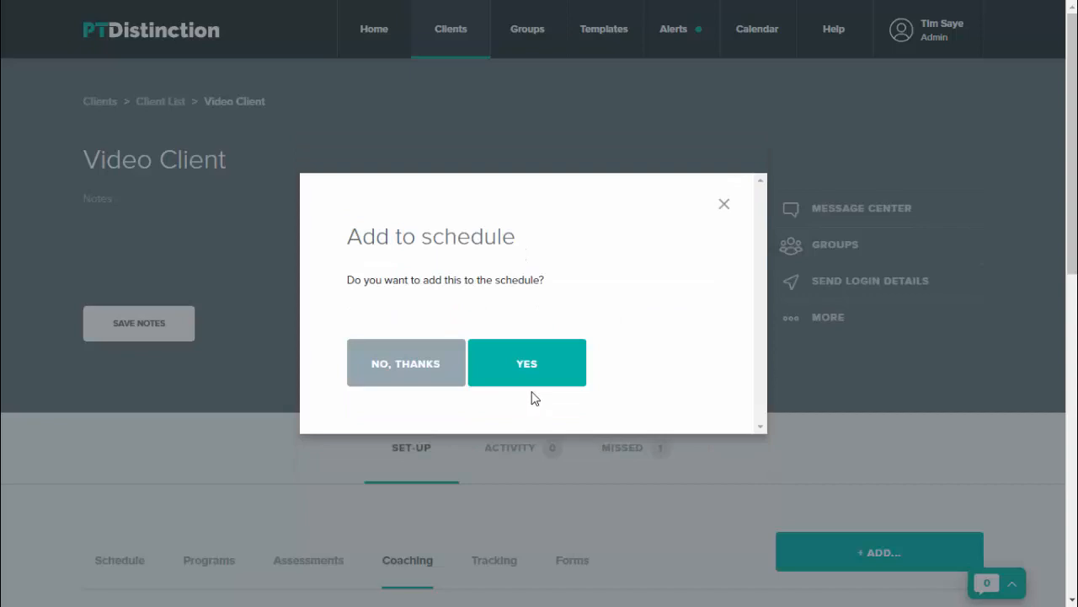
mouse_move(526, 410)
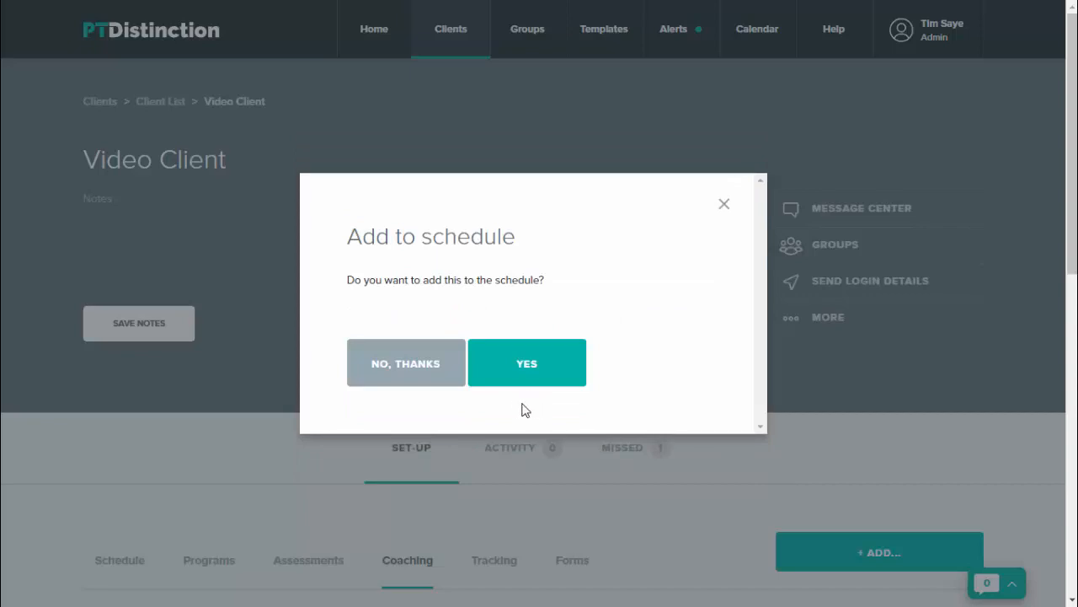
Dismiss the add-to-schedule prompt and scroll to the Additional Coaching Items table
click(405, 362)
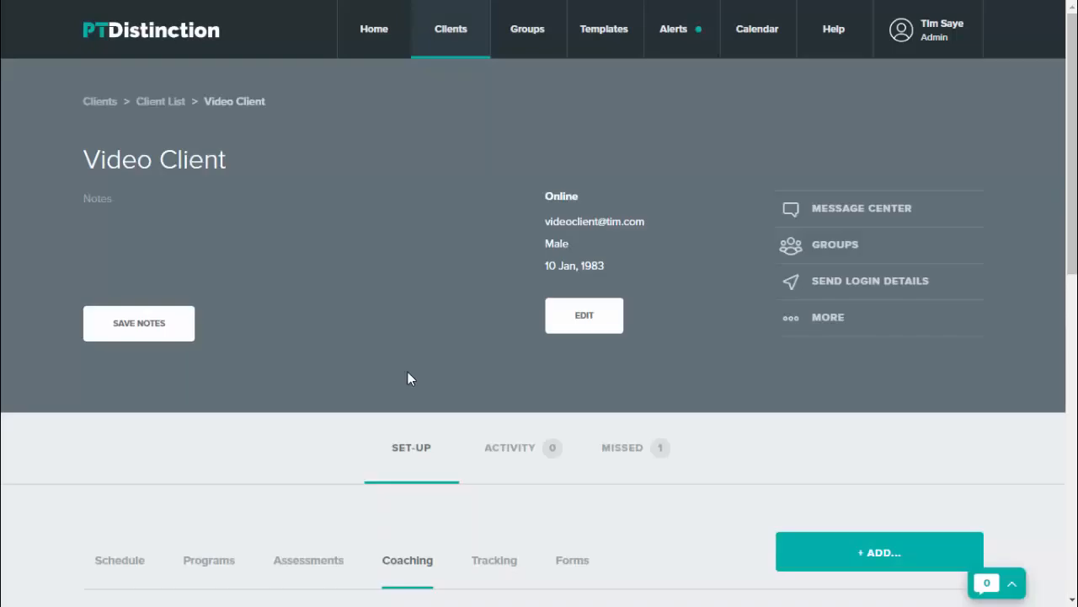
scroll(down, 3)
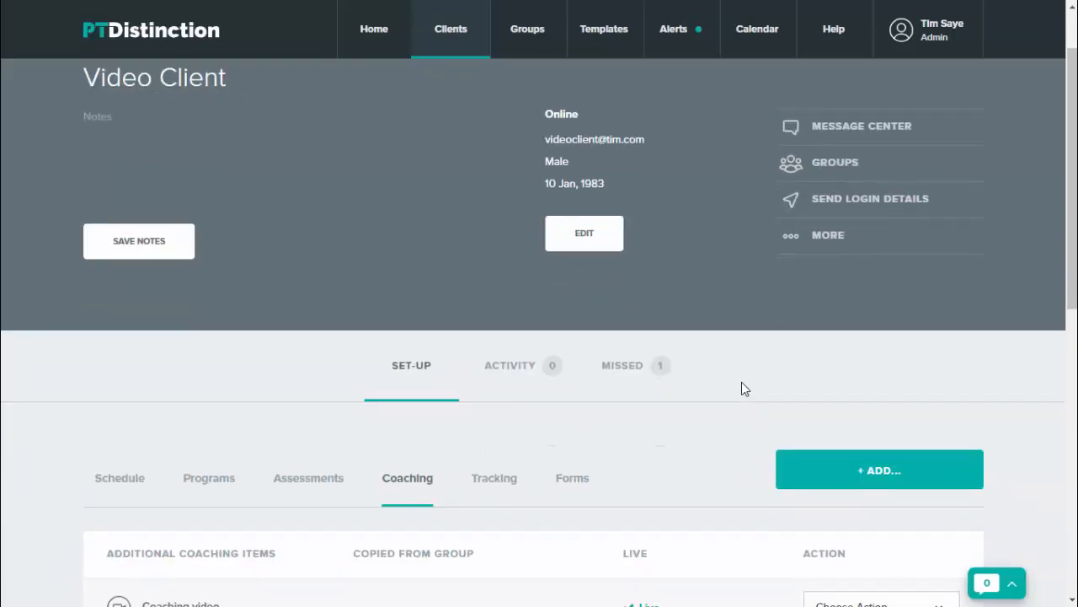
scroll(down, 3)
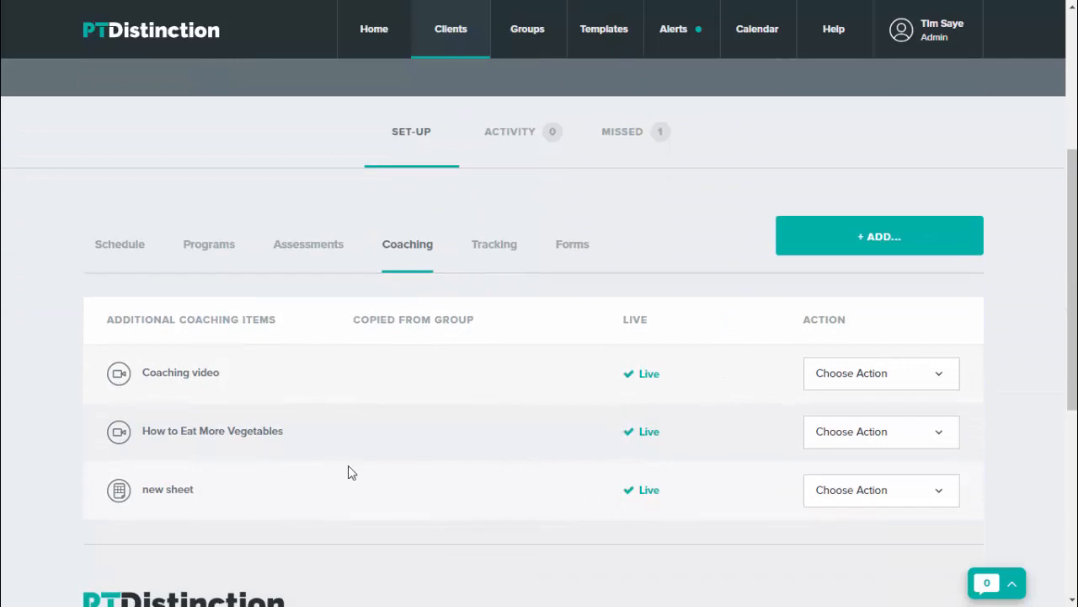
mouse_move(904, 497)
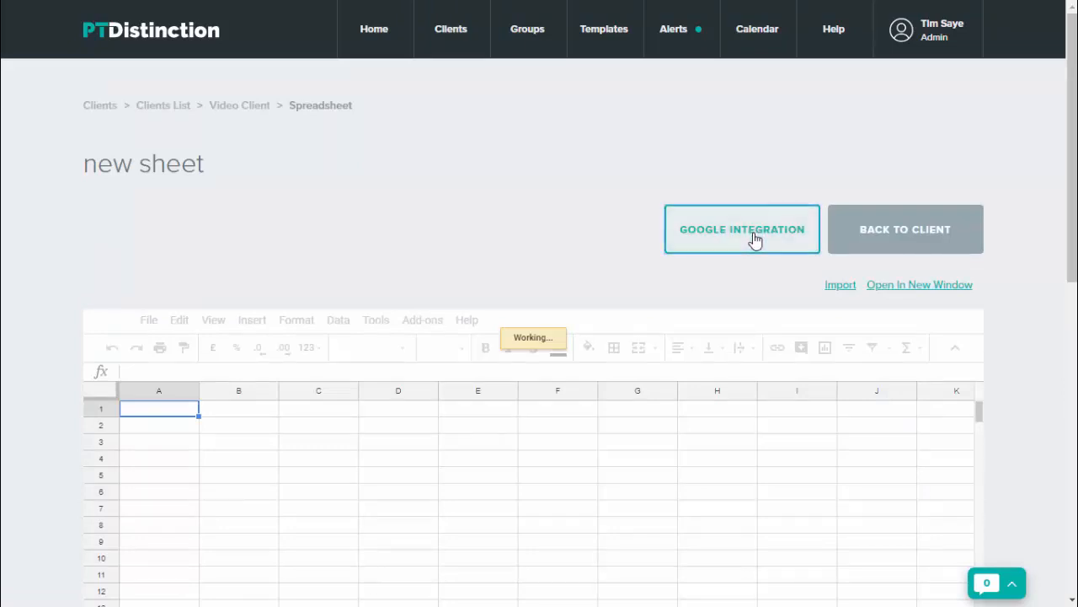
Start Google integration for the 'new sheet' spreadsheet and confirm the redirect
click(742, 228)
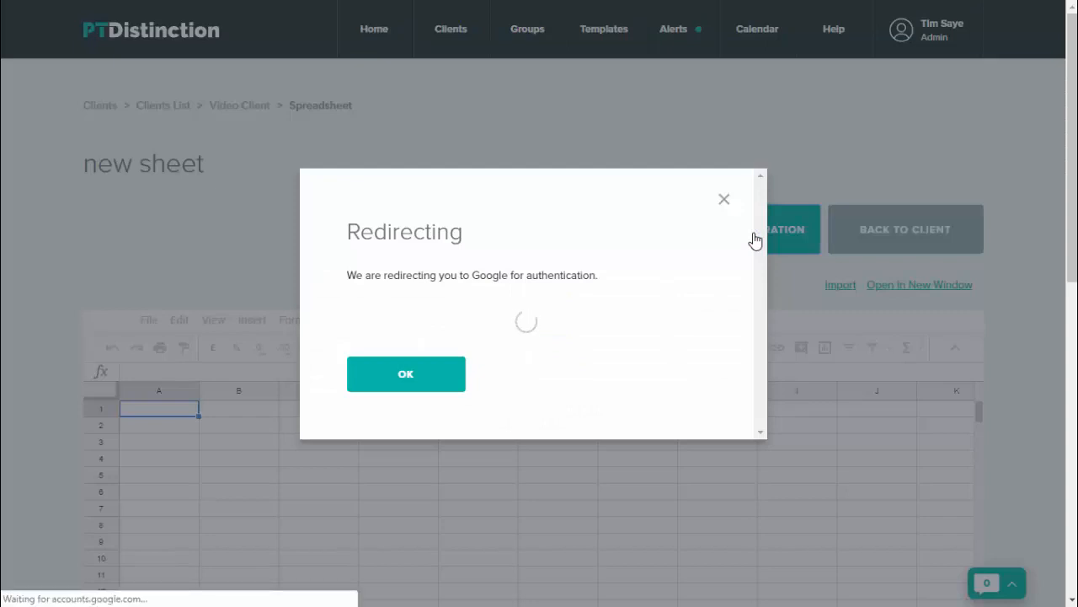
click(406, 373)
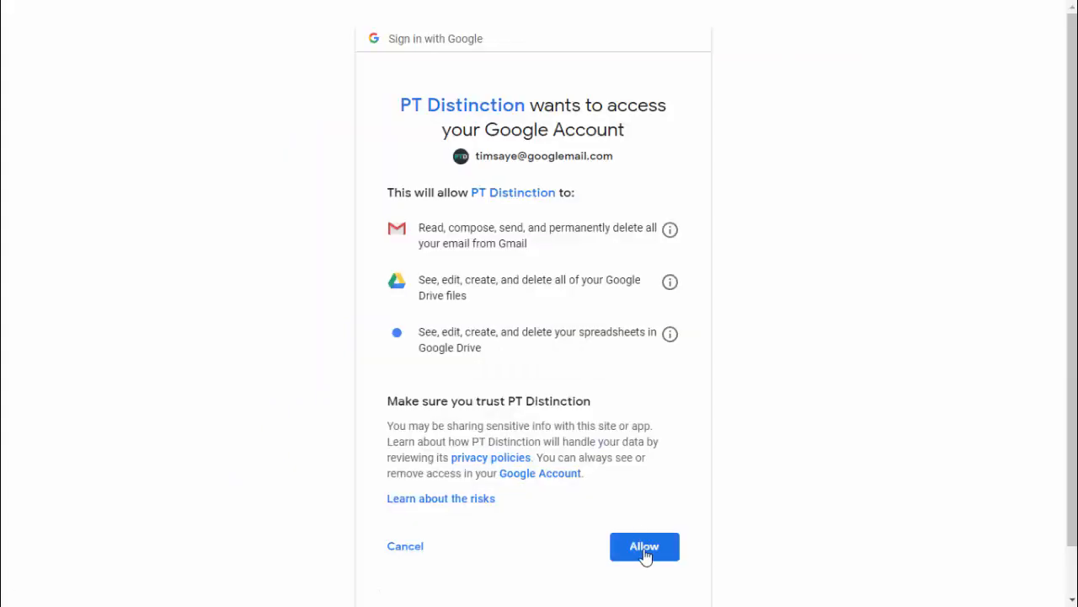
Allow PT Distinction access on the Google consent page
click(644, 546)
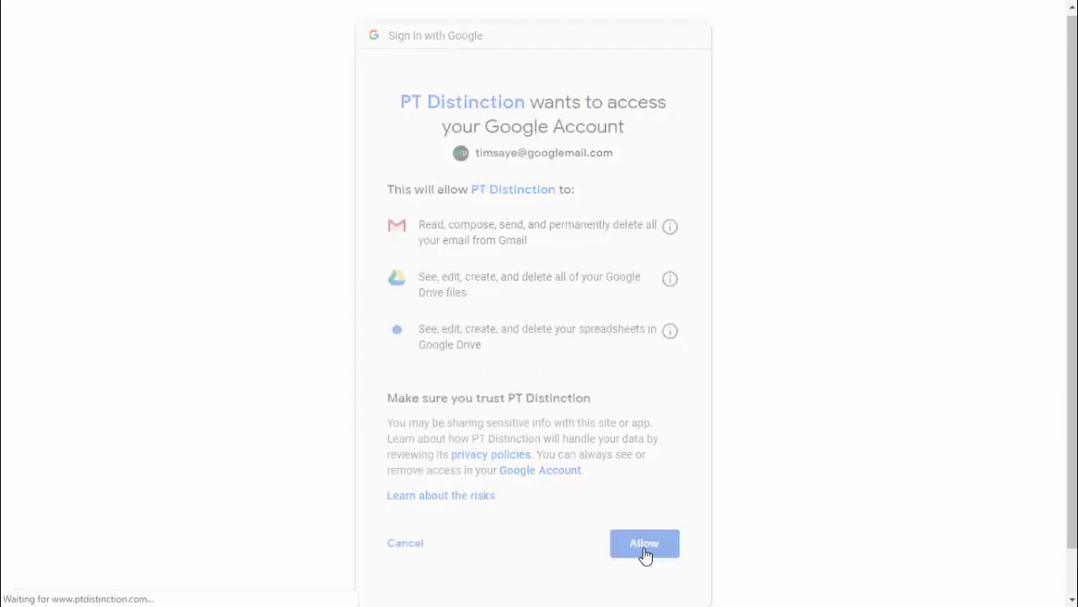
click(644, 542)
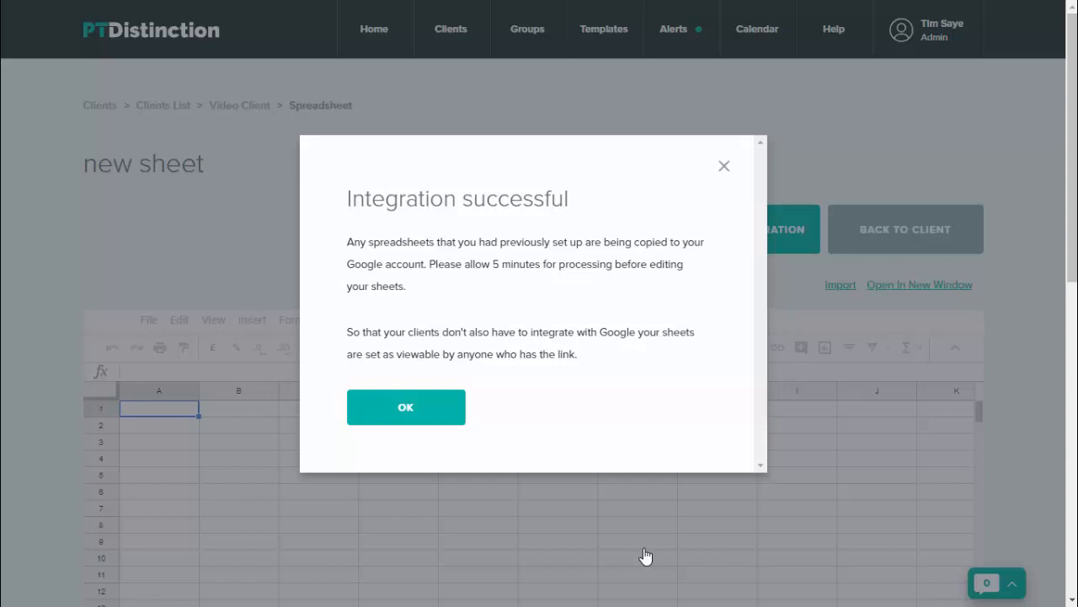
mouse_move(419, 421)
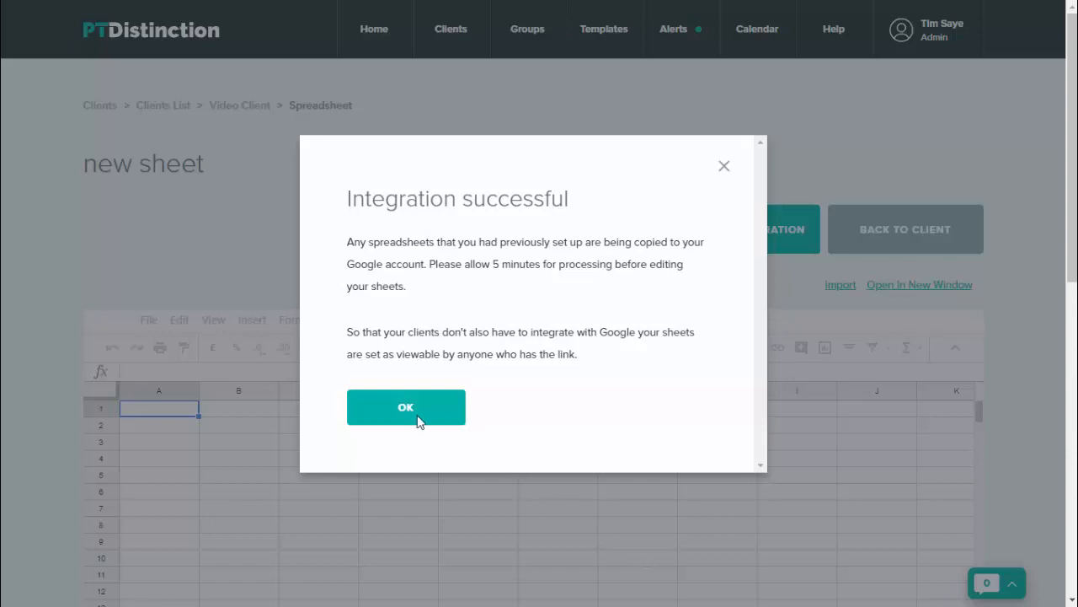
Dismiss the Integration successful dialog to reveal the embedded blank sheet
click(406, 407)
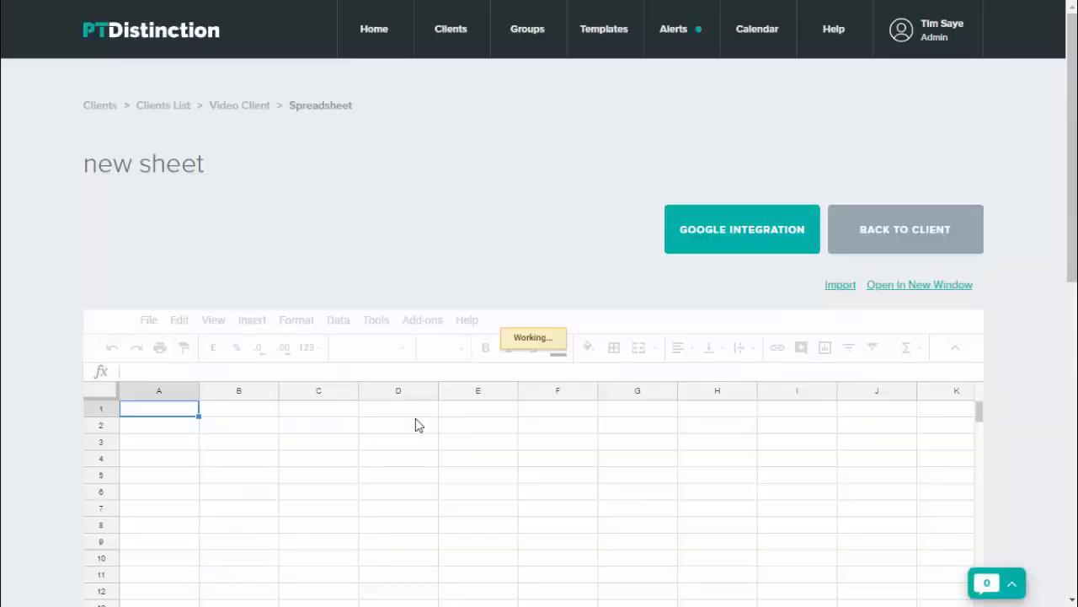
mouse_move(278, 419)
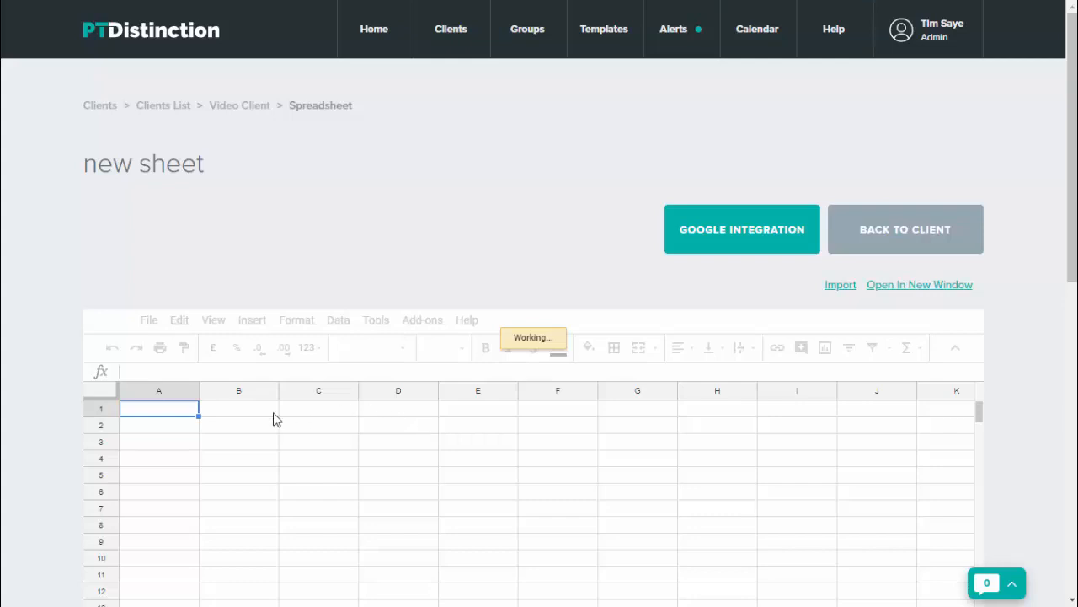
mouse_move(168, 416)
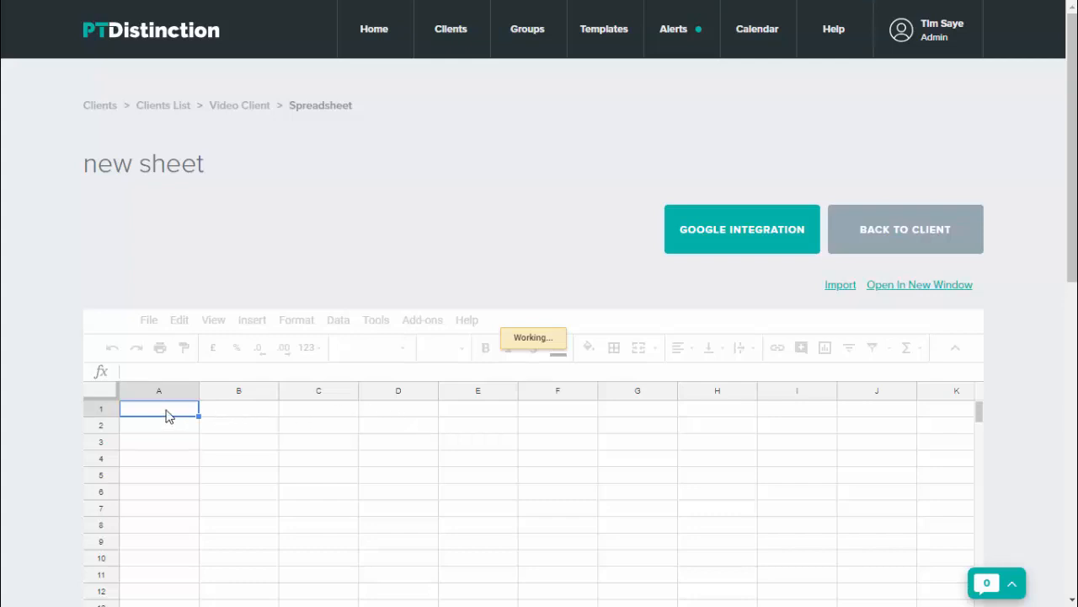
mouse_move(933, 296)
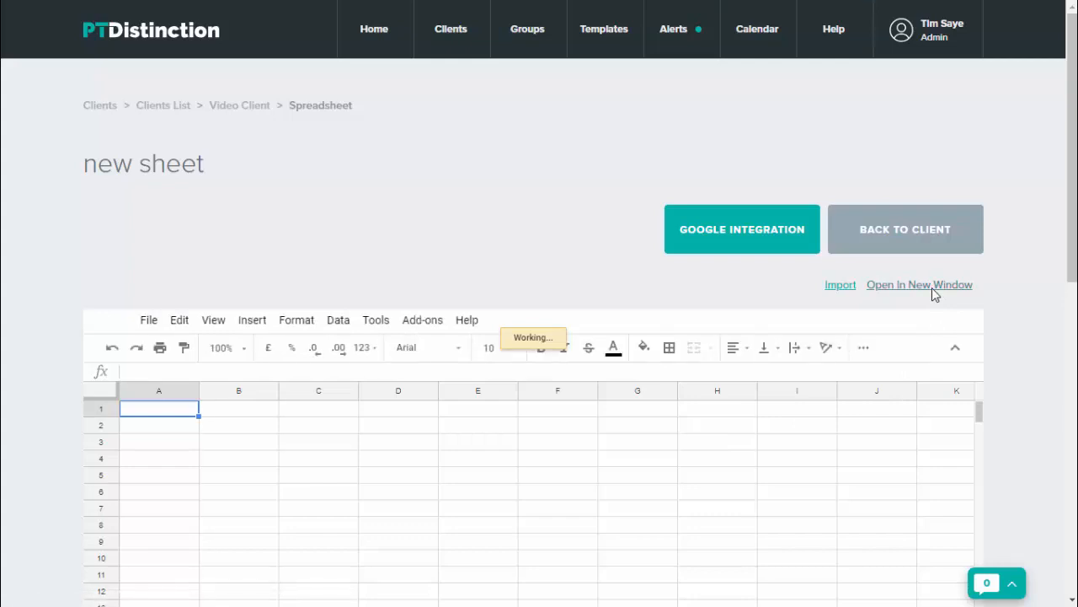
mouse_move(917, 291)
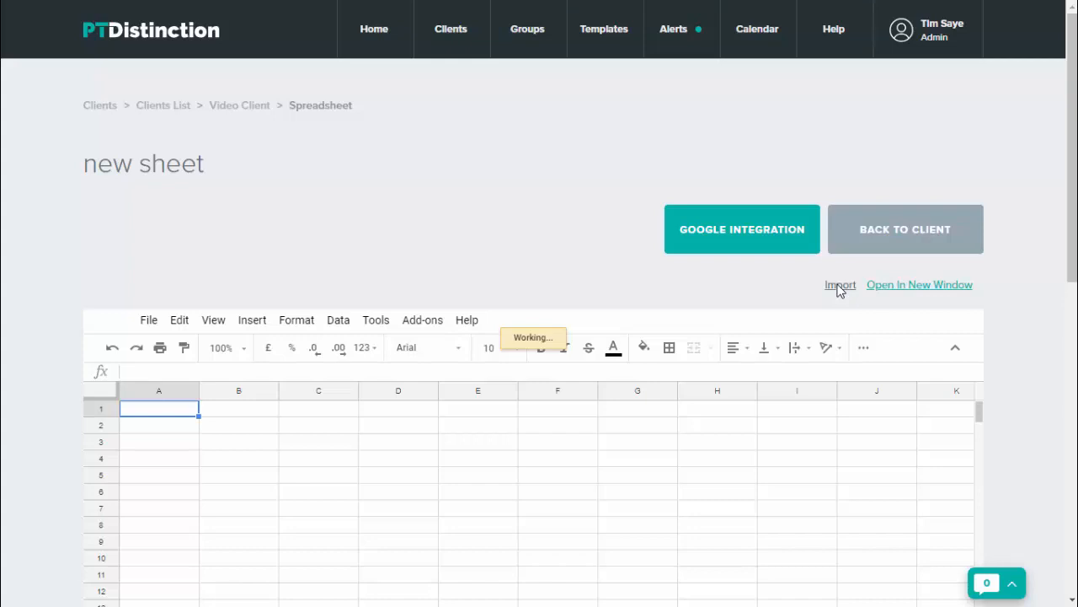
mouse_move(694, 264)
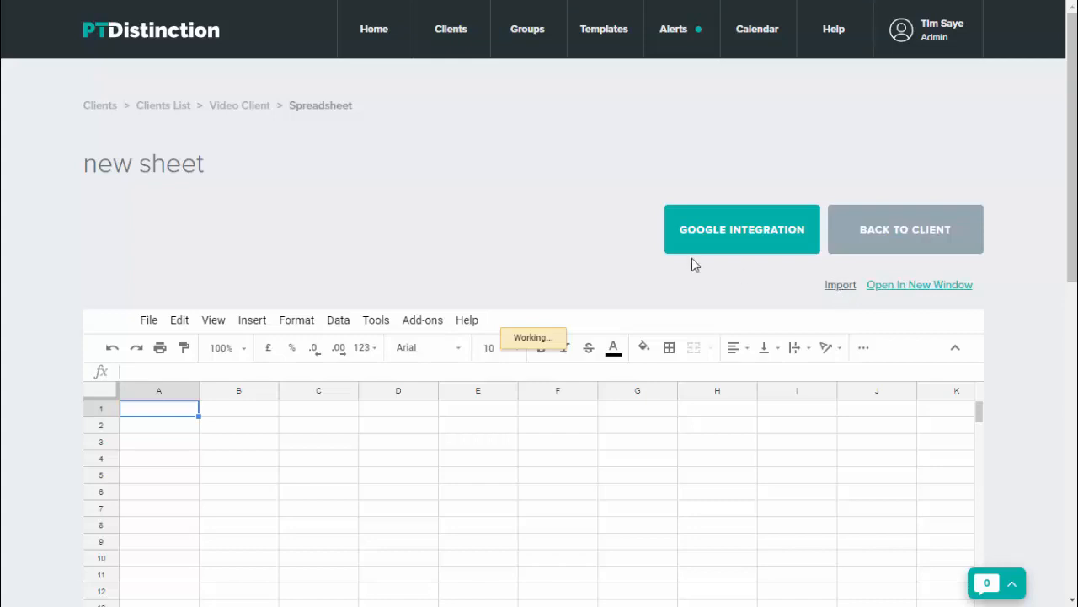